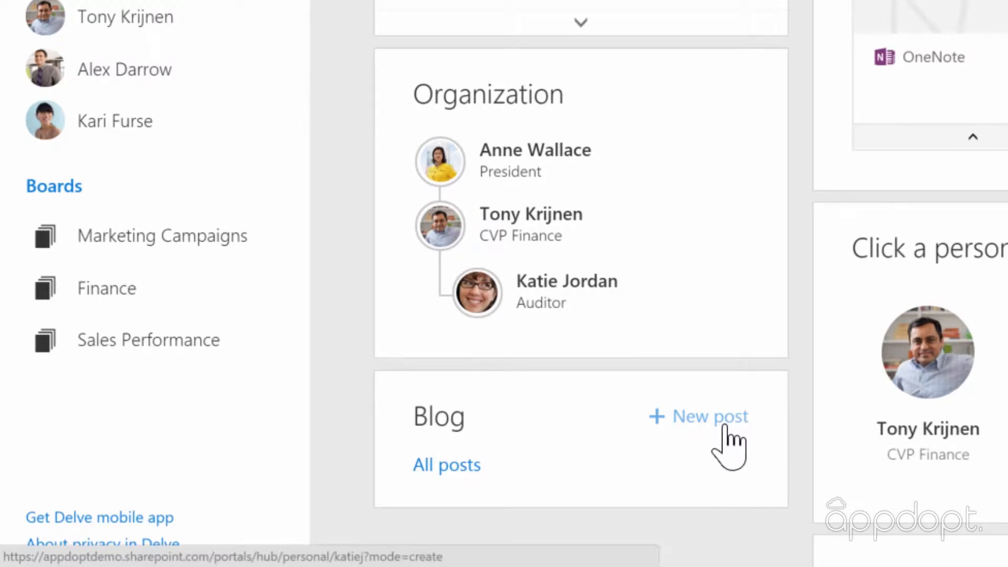
# Step: Start a new blog post from the Blog card on the Delve profile
pyautogui.click(697, 417)
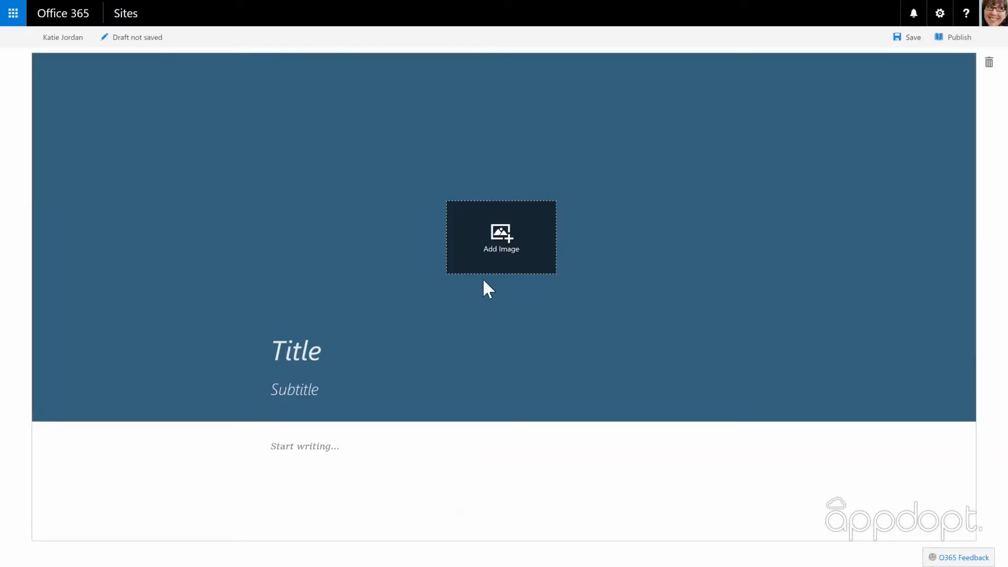
# Step: Add a header photo of a woman holding a tablet, title the post 'Tablets' and begin the body text 'New tabl'
pyautogui.click(500, 237)
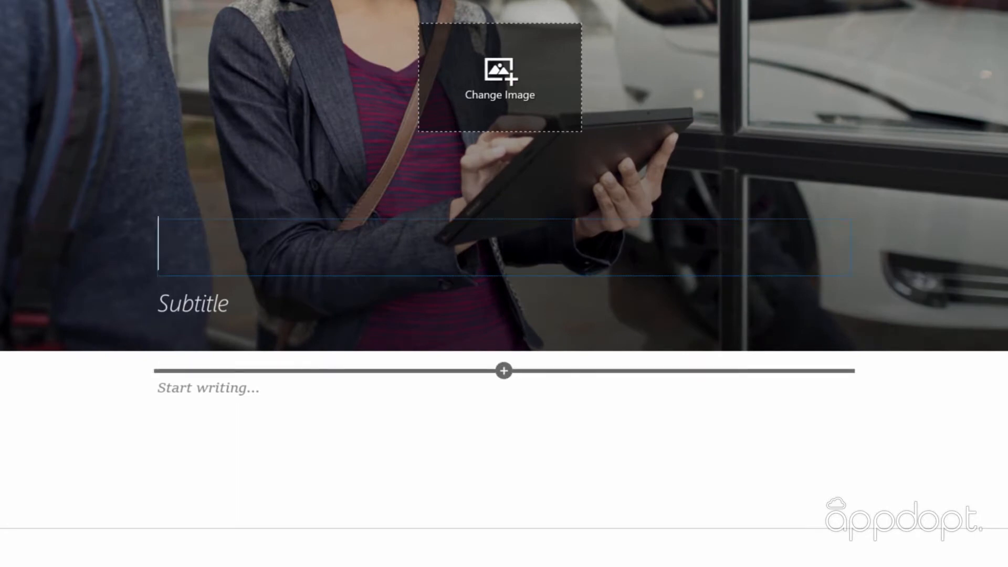
pyautogui.write('Tablets')
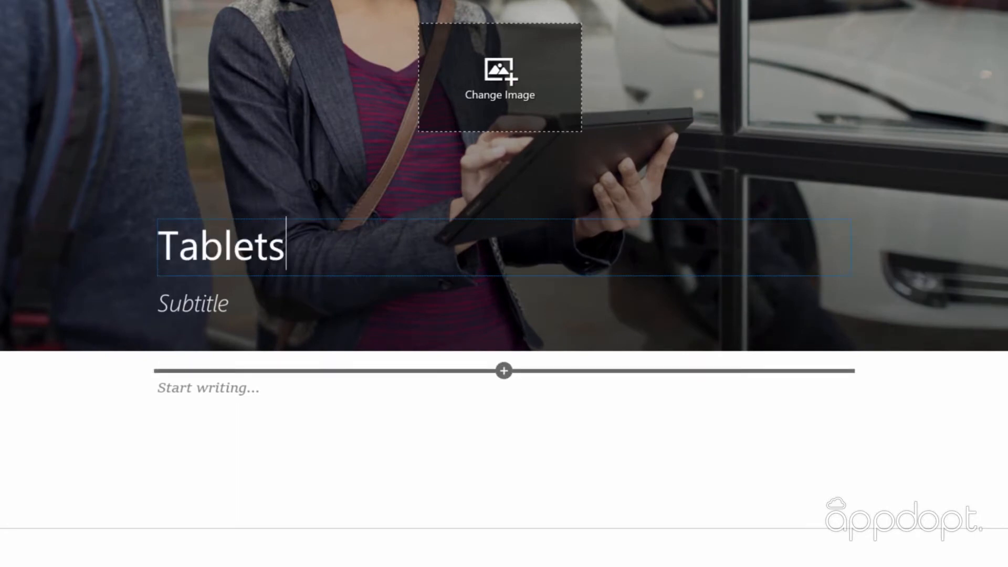
pyautogui.write('New tabl')
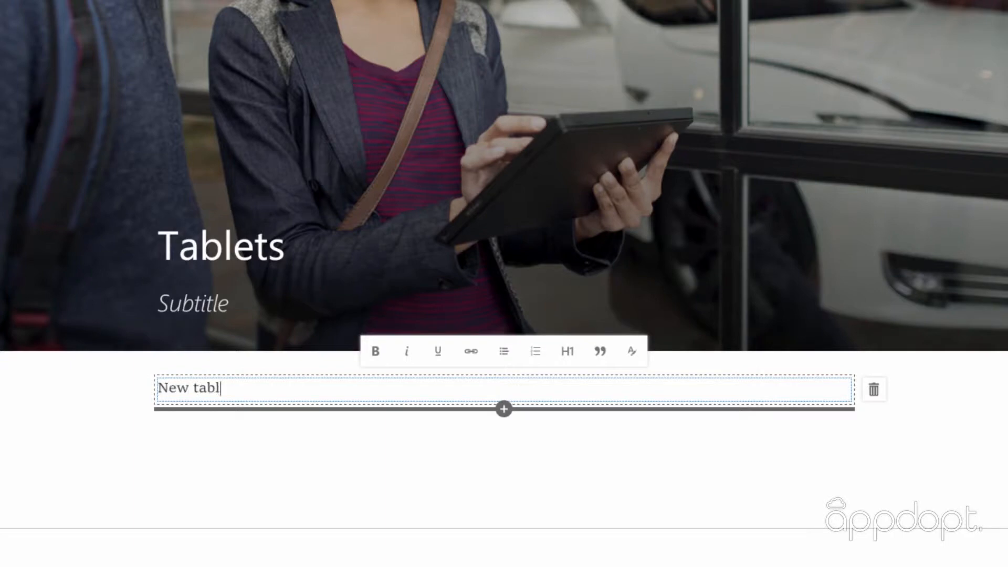
# Step: Embed the PowerPoint document from OneDrive below the 'New tablets' text
pyautogui.click(504, 408)
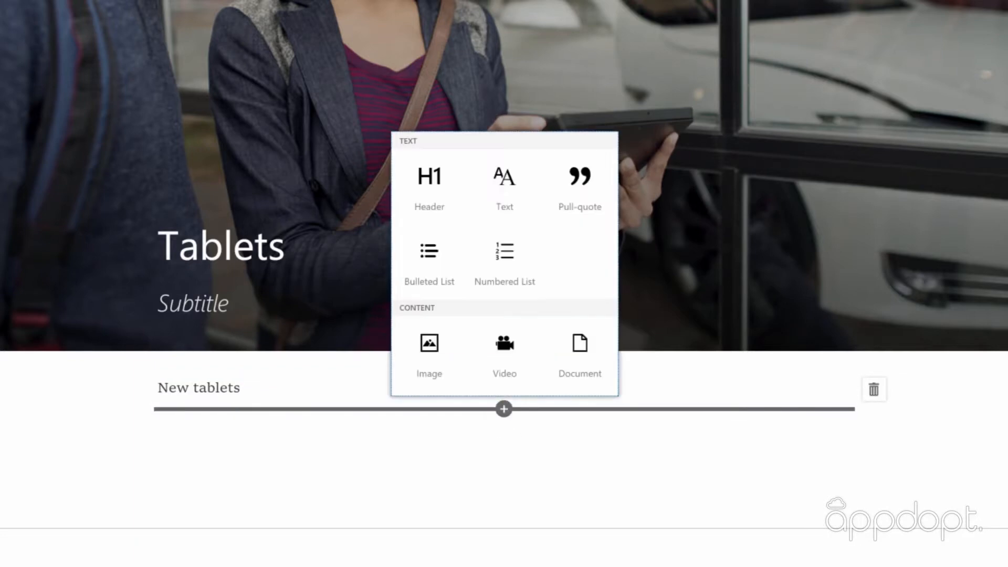
pyautogui.moveTo(504, 357)
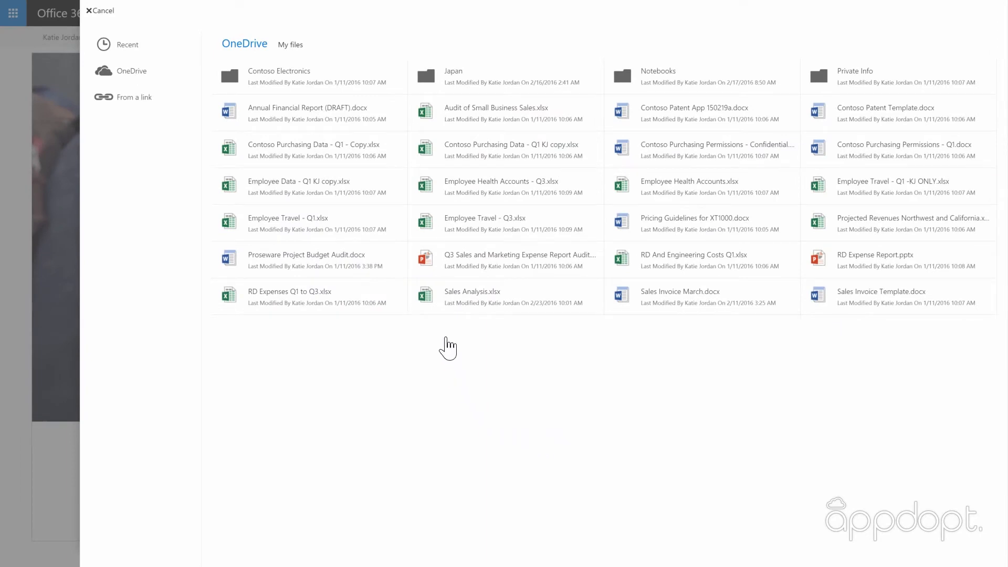
pyautogui.click(505, 259)
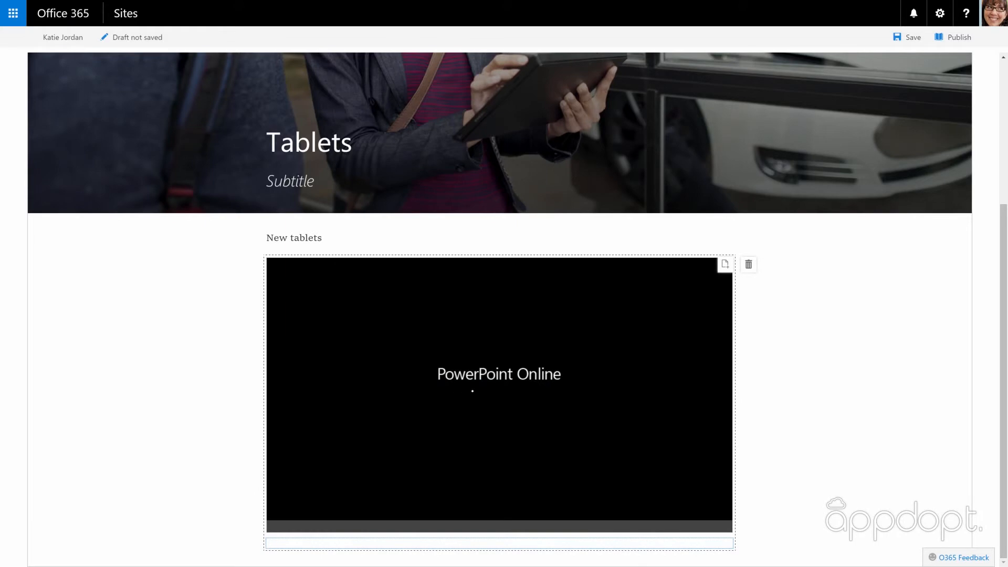
# Step: Publish the finished 'Tablets' blog post
pyautogui.click(958, 37)
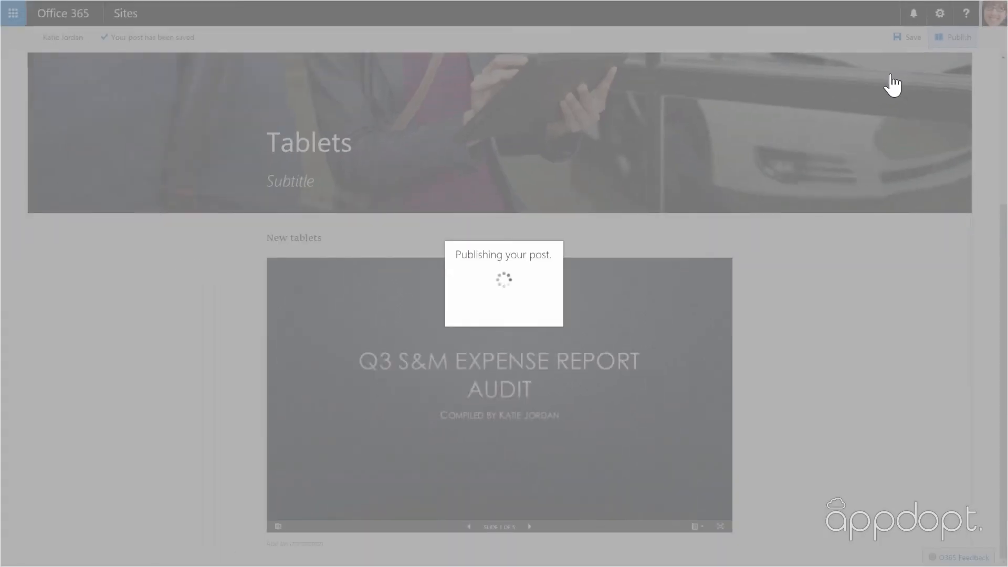